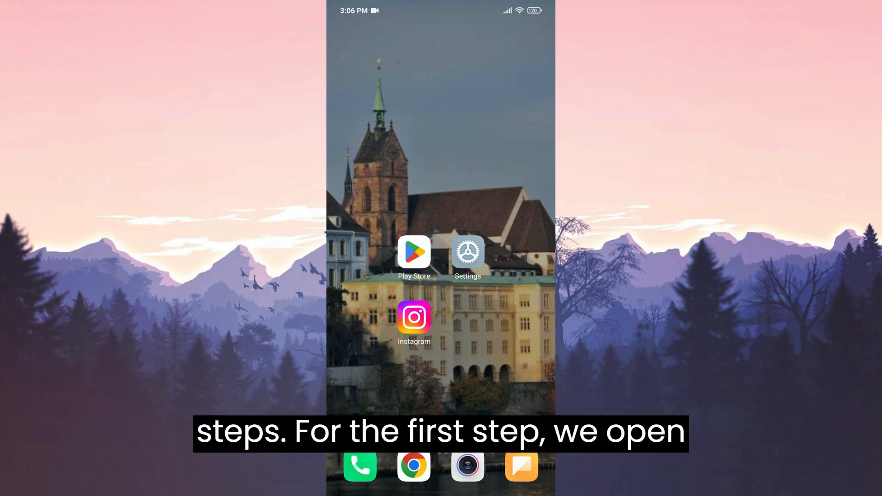
Find Instagram under Manage apps and allow it both Wi-Fi and mobile data
{"action": "left_click", "coordinate": [467, 252]}
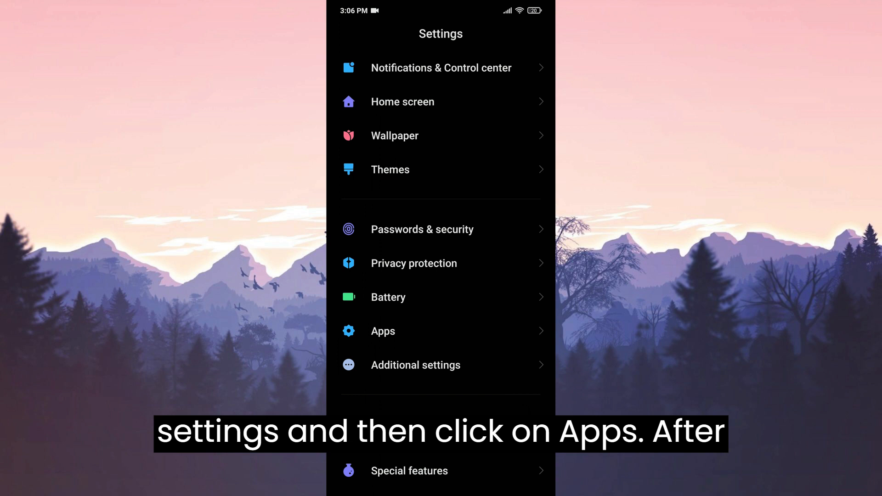
{"action": "left_click", "coordinate": [383, 331]}
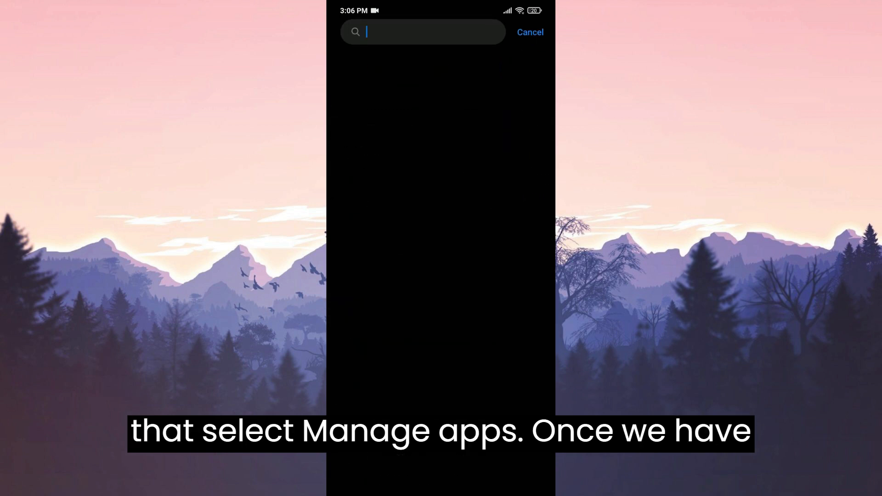
{"action": "type", "text": "instag"}
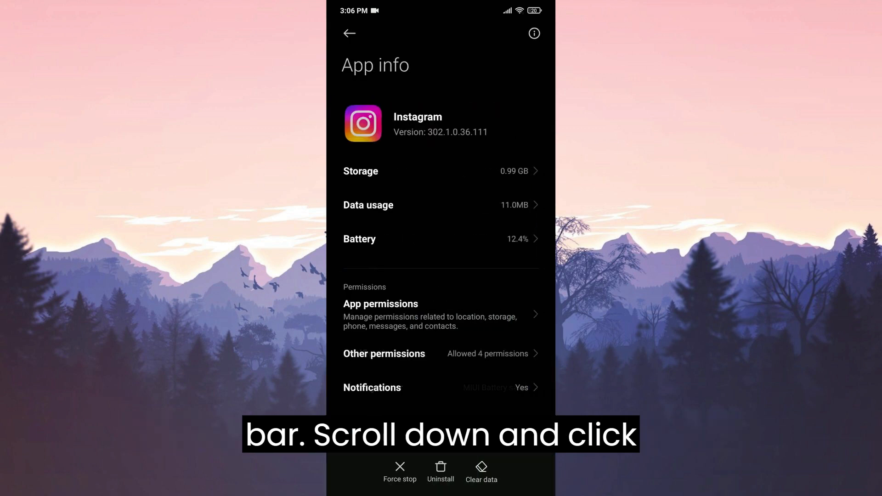
{"action": "scroll", "scroll_direction": "down", "scroll_amount": 3}
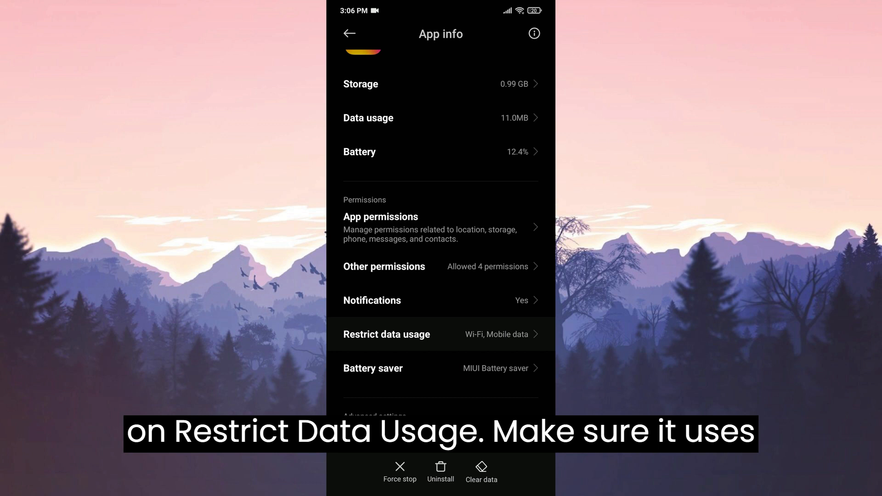
{"action": "left_click", "coordinate": [387, 334]}
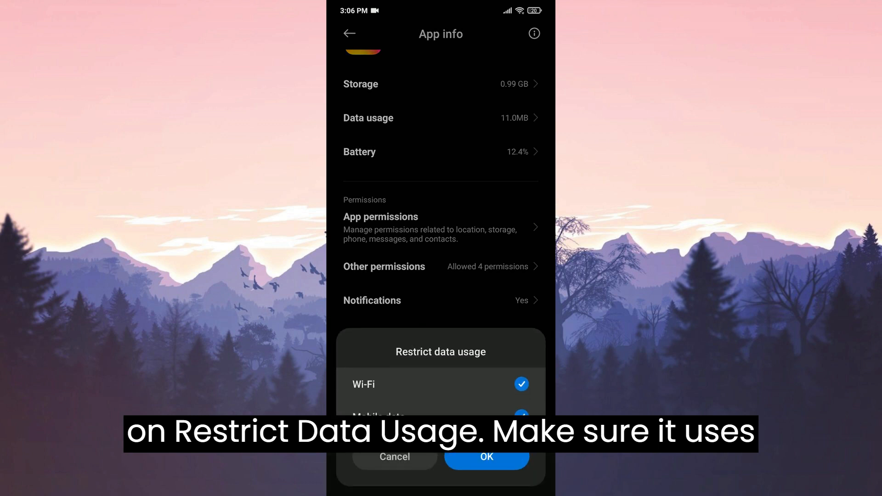
{"action": "left_click", "coordinate": [487, 456]}
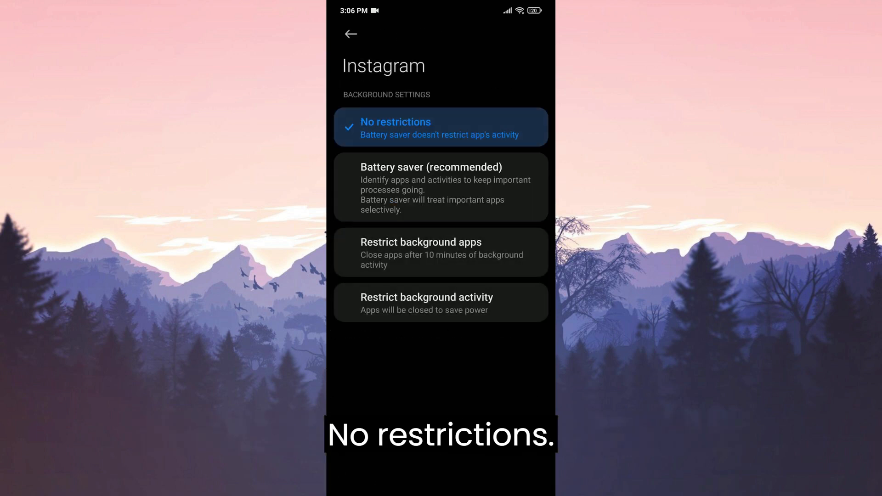
{"action": "left_click", "coordinate": [351, 34]}
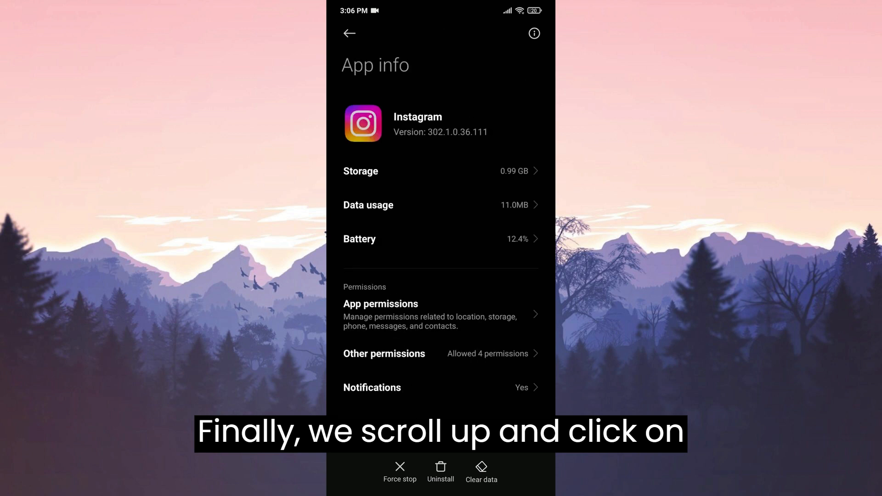
Clear all of Instagram's app data from its Storage page, then return home
{"action": "left_click", "coordinate": [361, 171]}
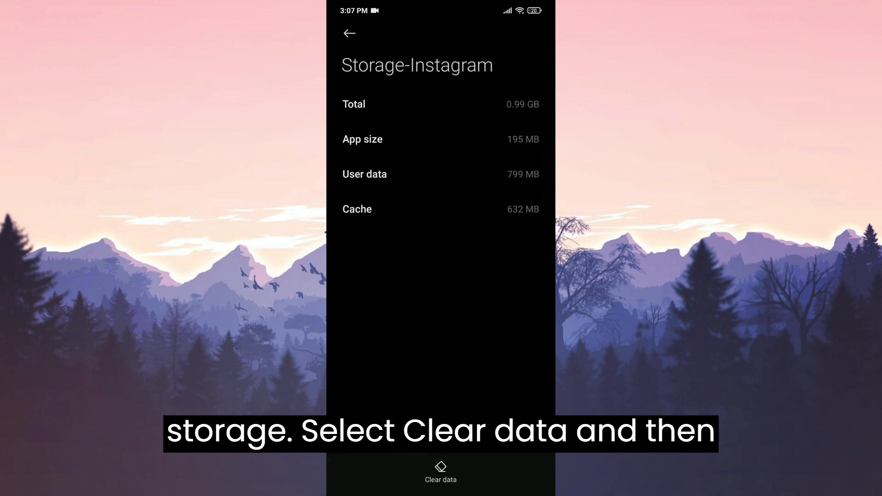
{"action": "left_click", "coordinate": [440, 469]}
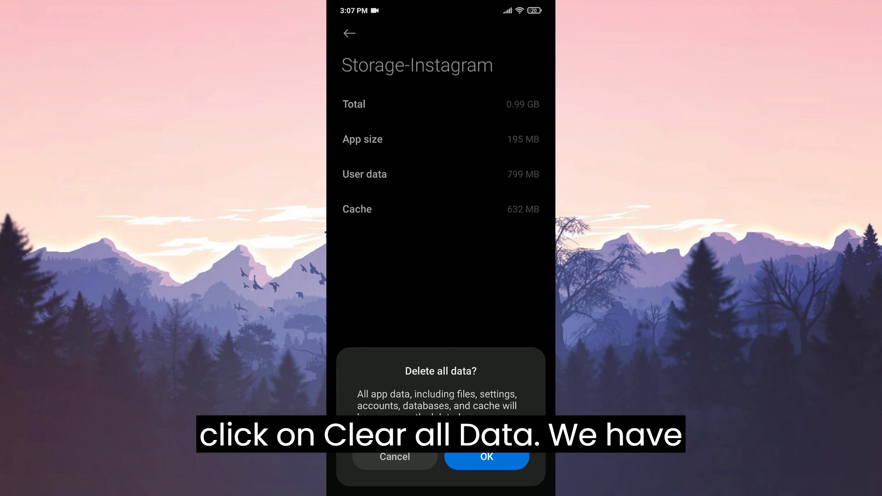
{"action": "left_click", "coordinate": [486, 469]}
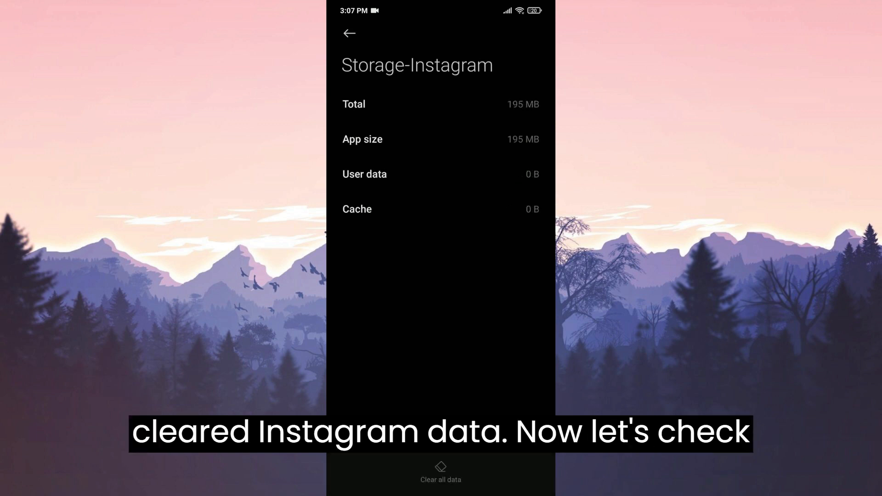
{"action": "left_click", "coordinate": [350, 33]}
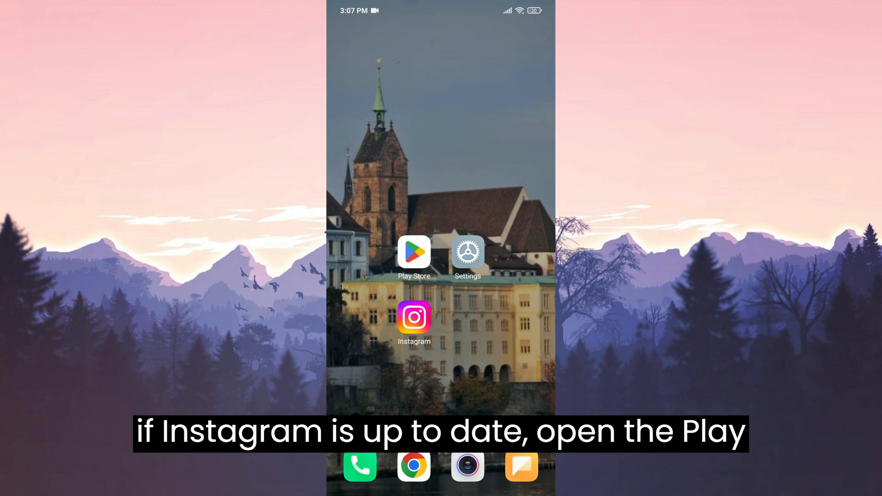
Check Instagram's Play Store listing to see whether it is up to date
{"action": "left_click", "coordinate": [413, 252]}
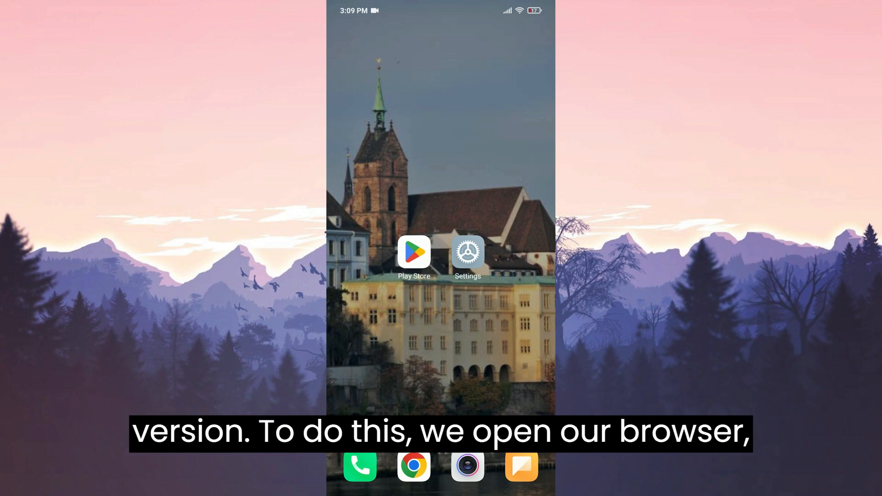
Download Instagram 302.1.0.36.111 from Uptodown's old versions list in the browser
{"action": "left_click", "coordinate": [415, 467]}
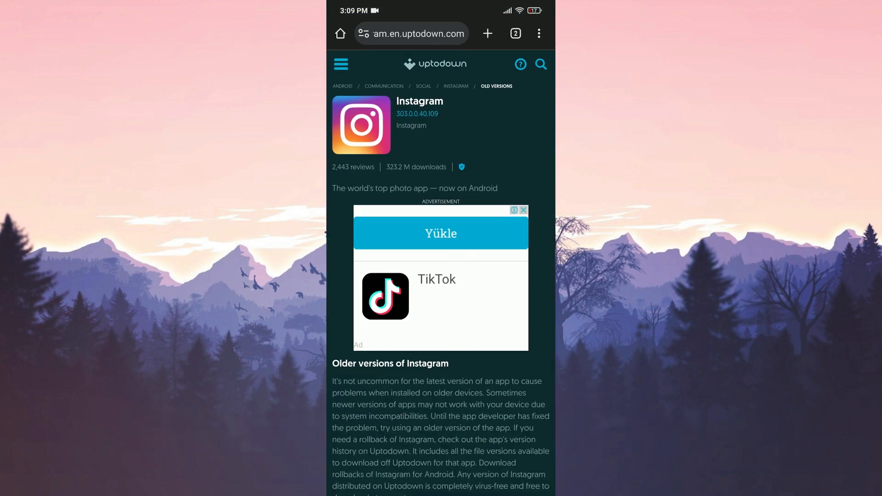
{"action": "scroll", "scroll_direction": "down", "scroll_amount": 3}
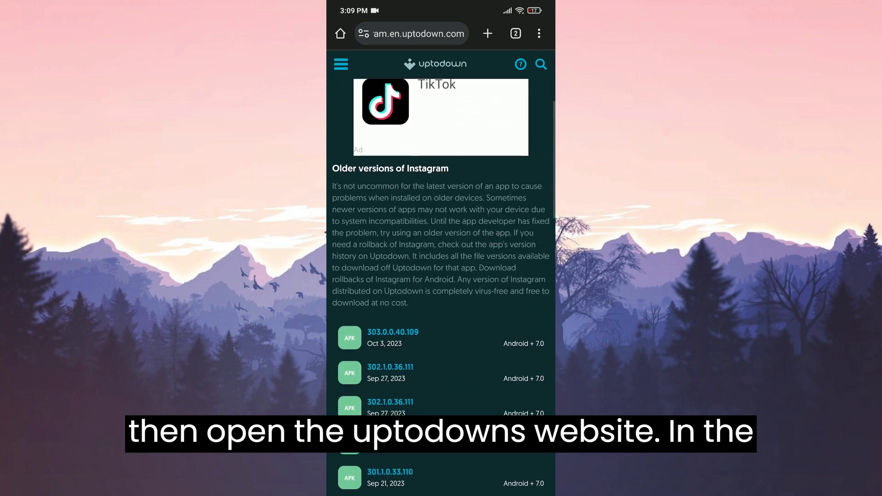
{"action": "scroll", "scroll_direction": "down", "scroll_amount": 3}
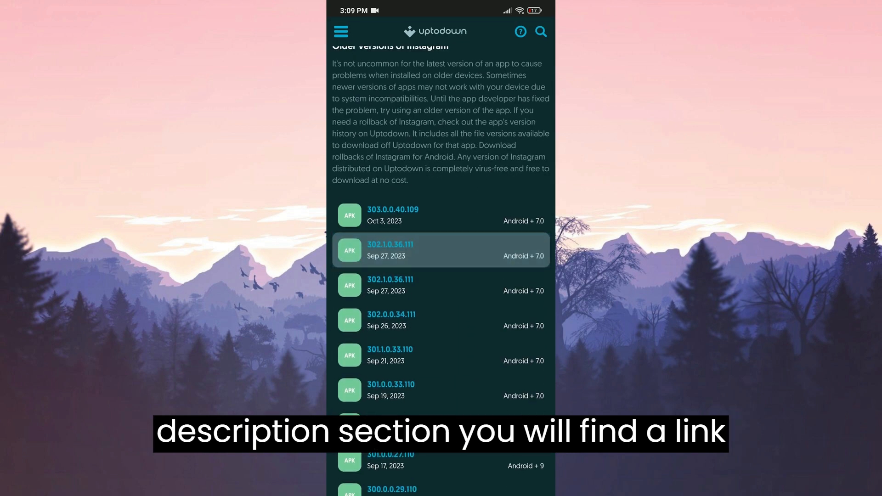
{"action": "left_click", "coordinate": [390, 249]}
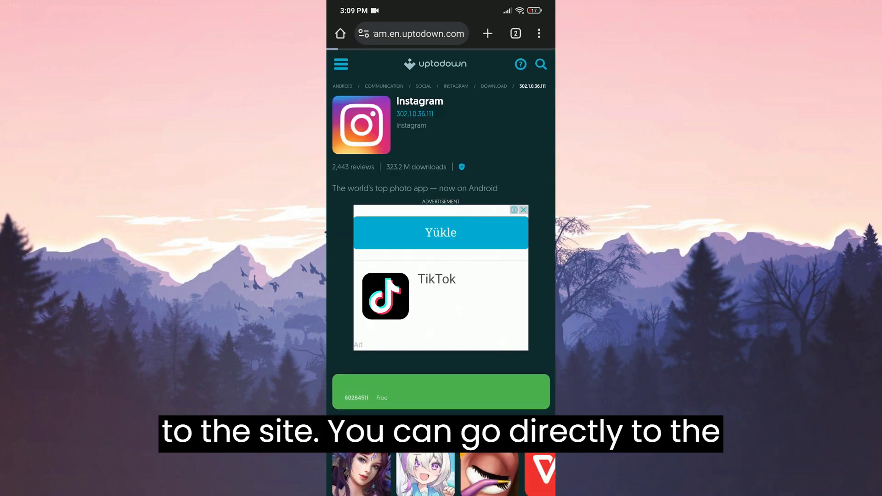
{"action": "left_click", "coordinate": [440, 392]}
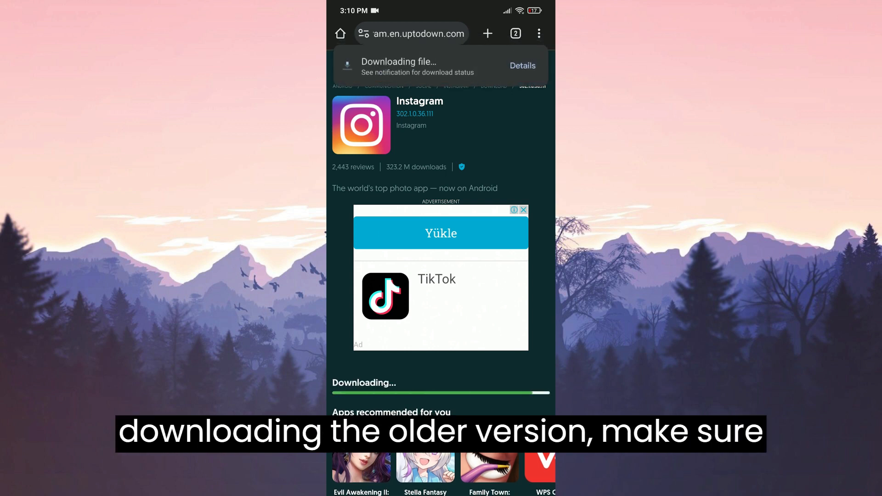
{"action": "left_click", "coordinate": [522, 66]}
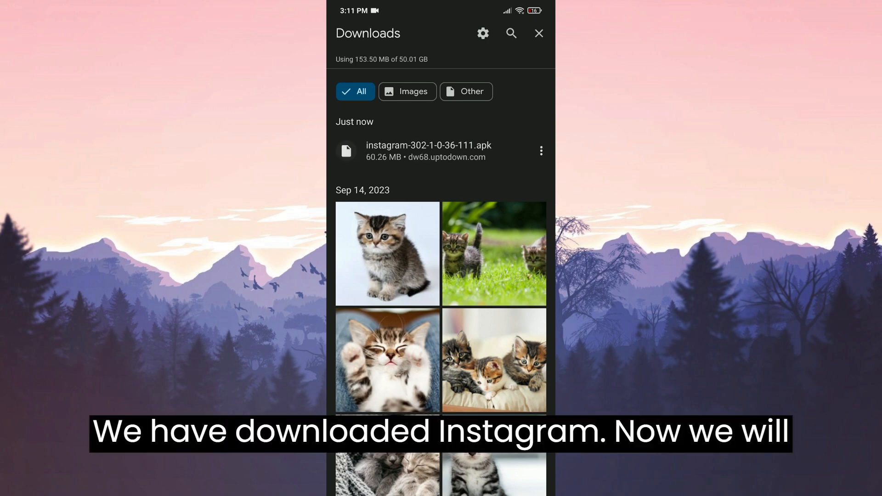
Install instagram-302-1-0-36-111.apk from the Downloads list
{"action": "left_click", "coordinate": [429, 151]}
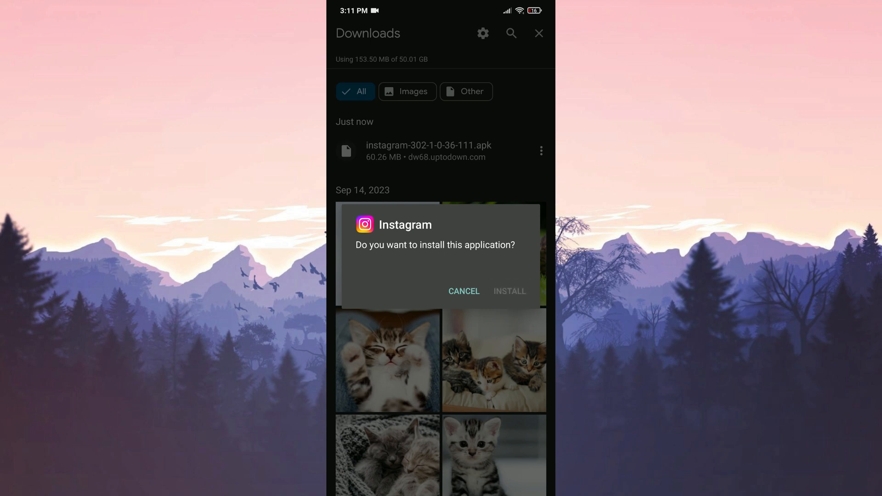
{"action": "left_click", "coordinate": [509, 291]}
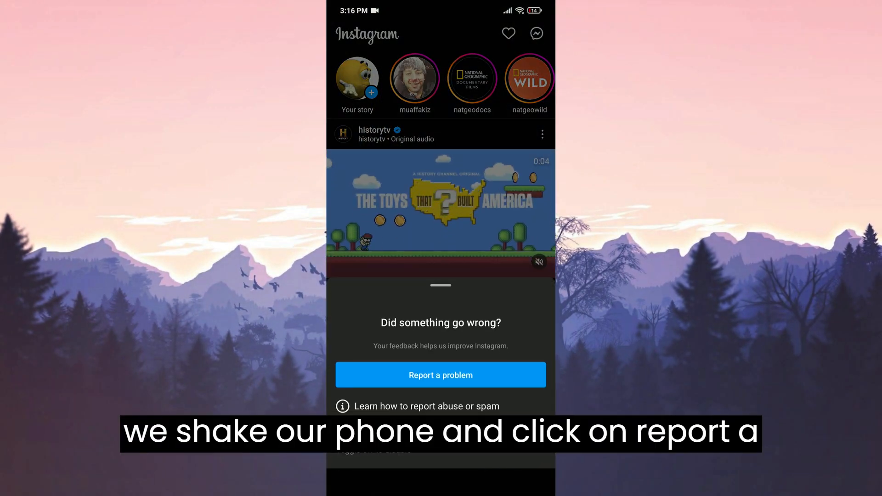
Start an Instagram problem report that includes complete logs and diagnostics
{"action": "left_click", "coordinate": [441, 375]}
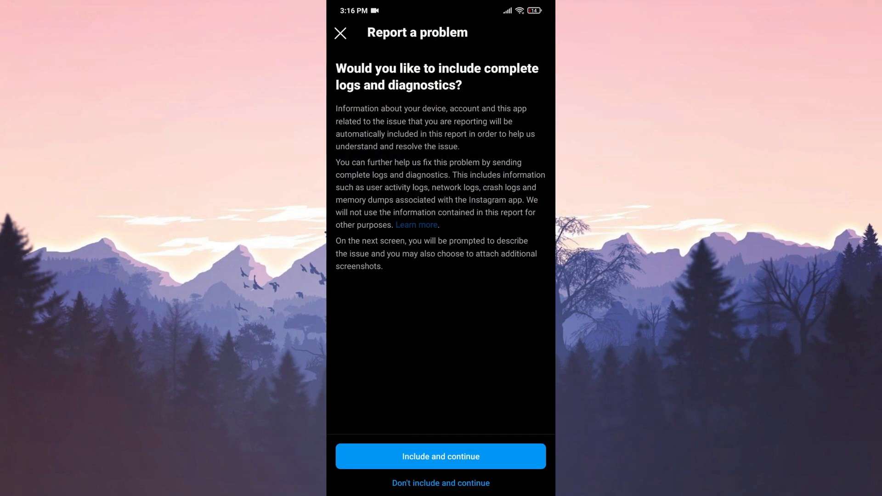
{"action": "left_click", "coordinate": [441, 456]}
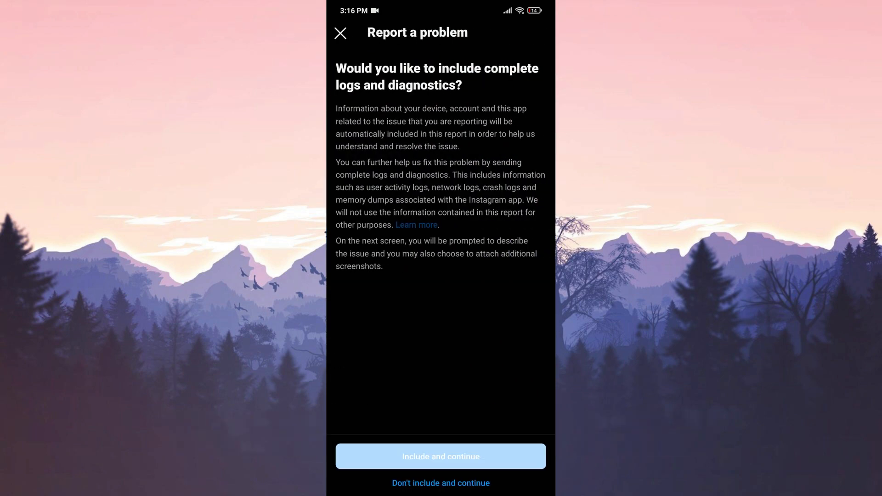
{"action": "left_click", "coordinate": [440, 495]}
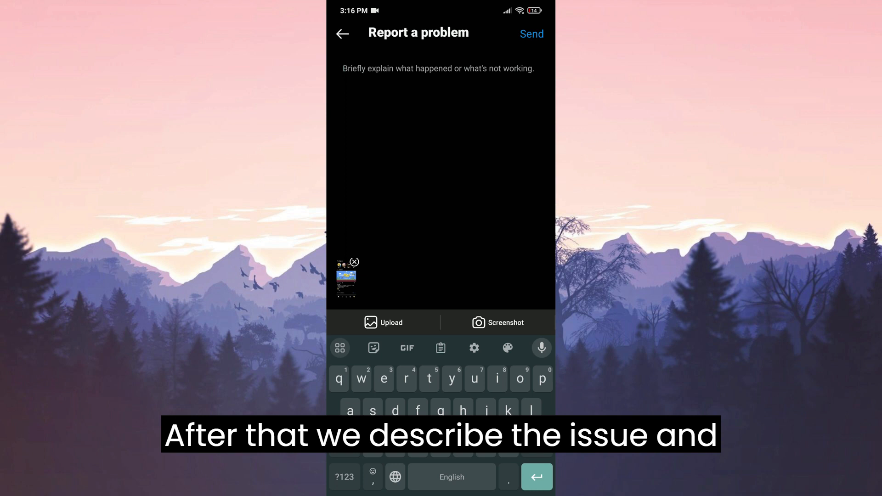
{"action": "left_click", "coordinate": [531, 33]}
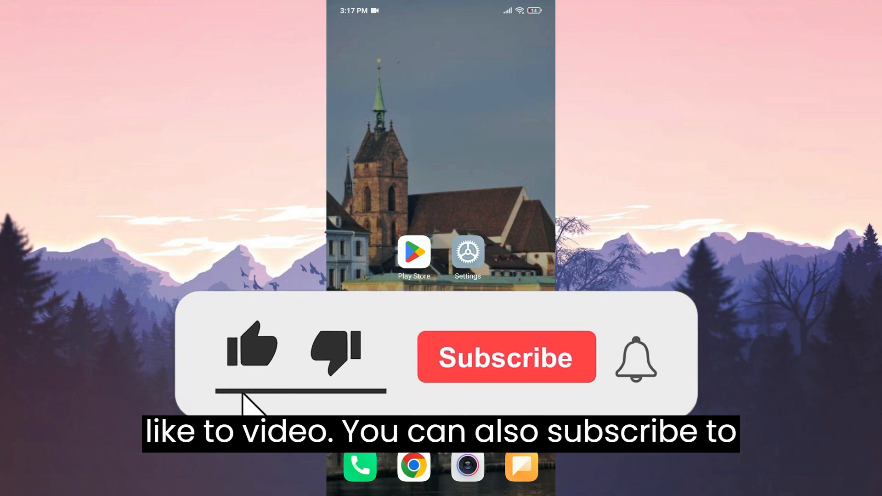
{"action": "left_click", "coordinate": [506, 356]}
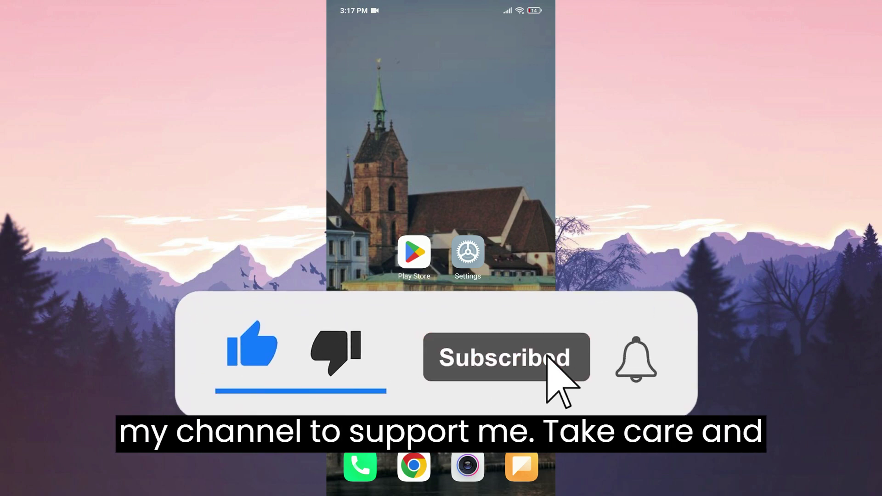